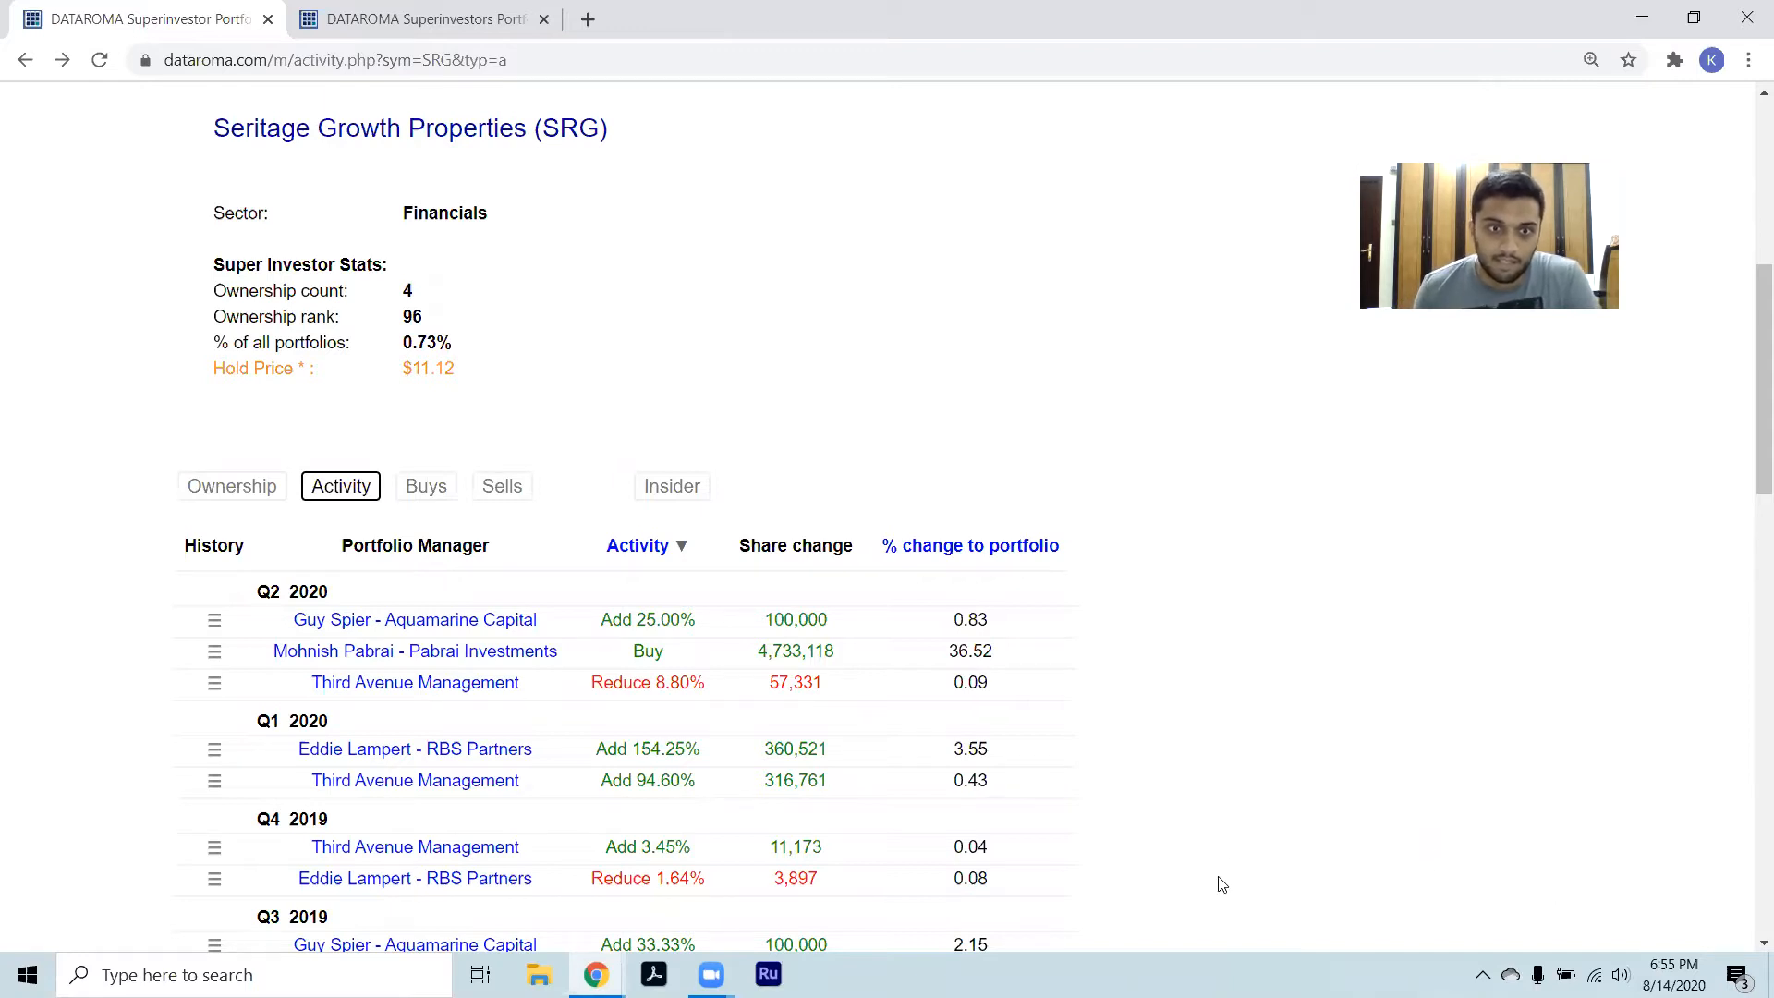
pyautogui.scroll(-3)
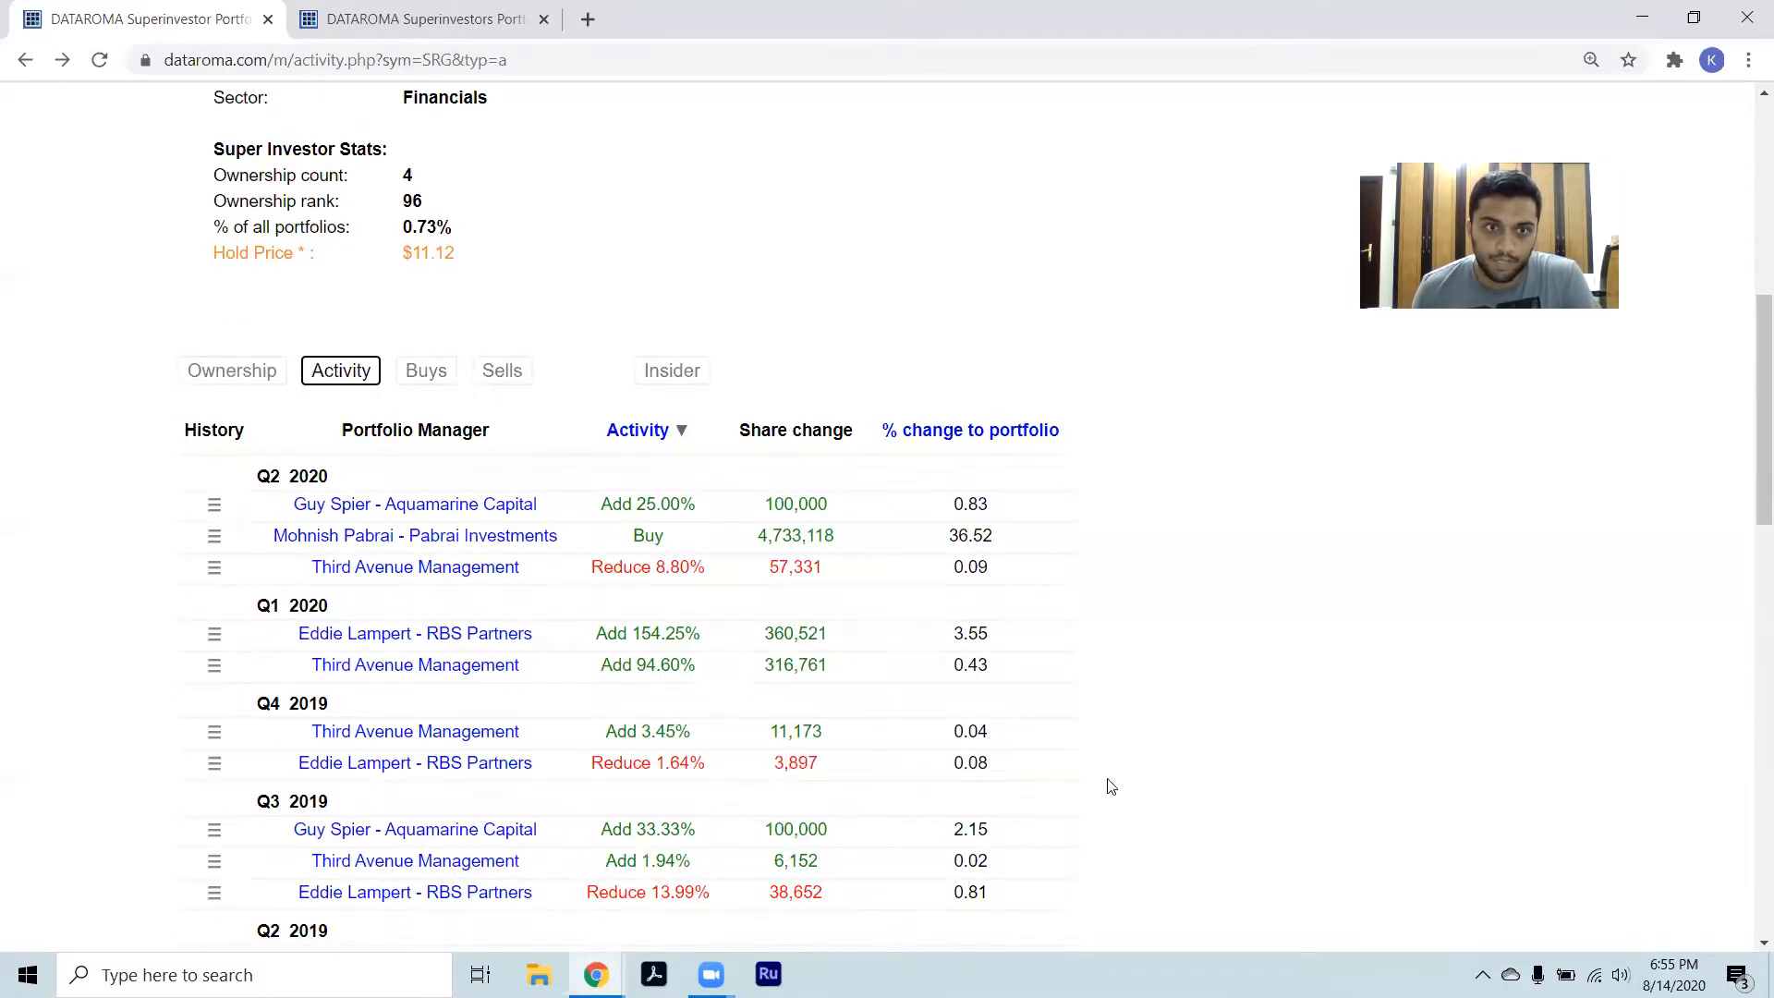
pyautogui.moveTo(1094, 679)
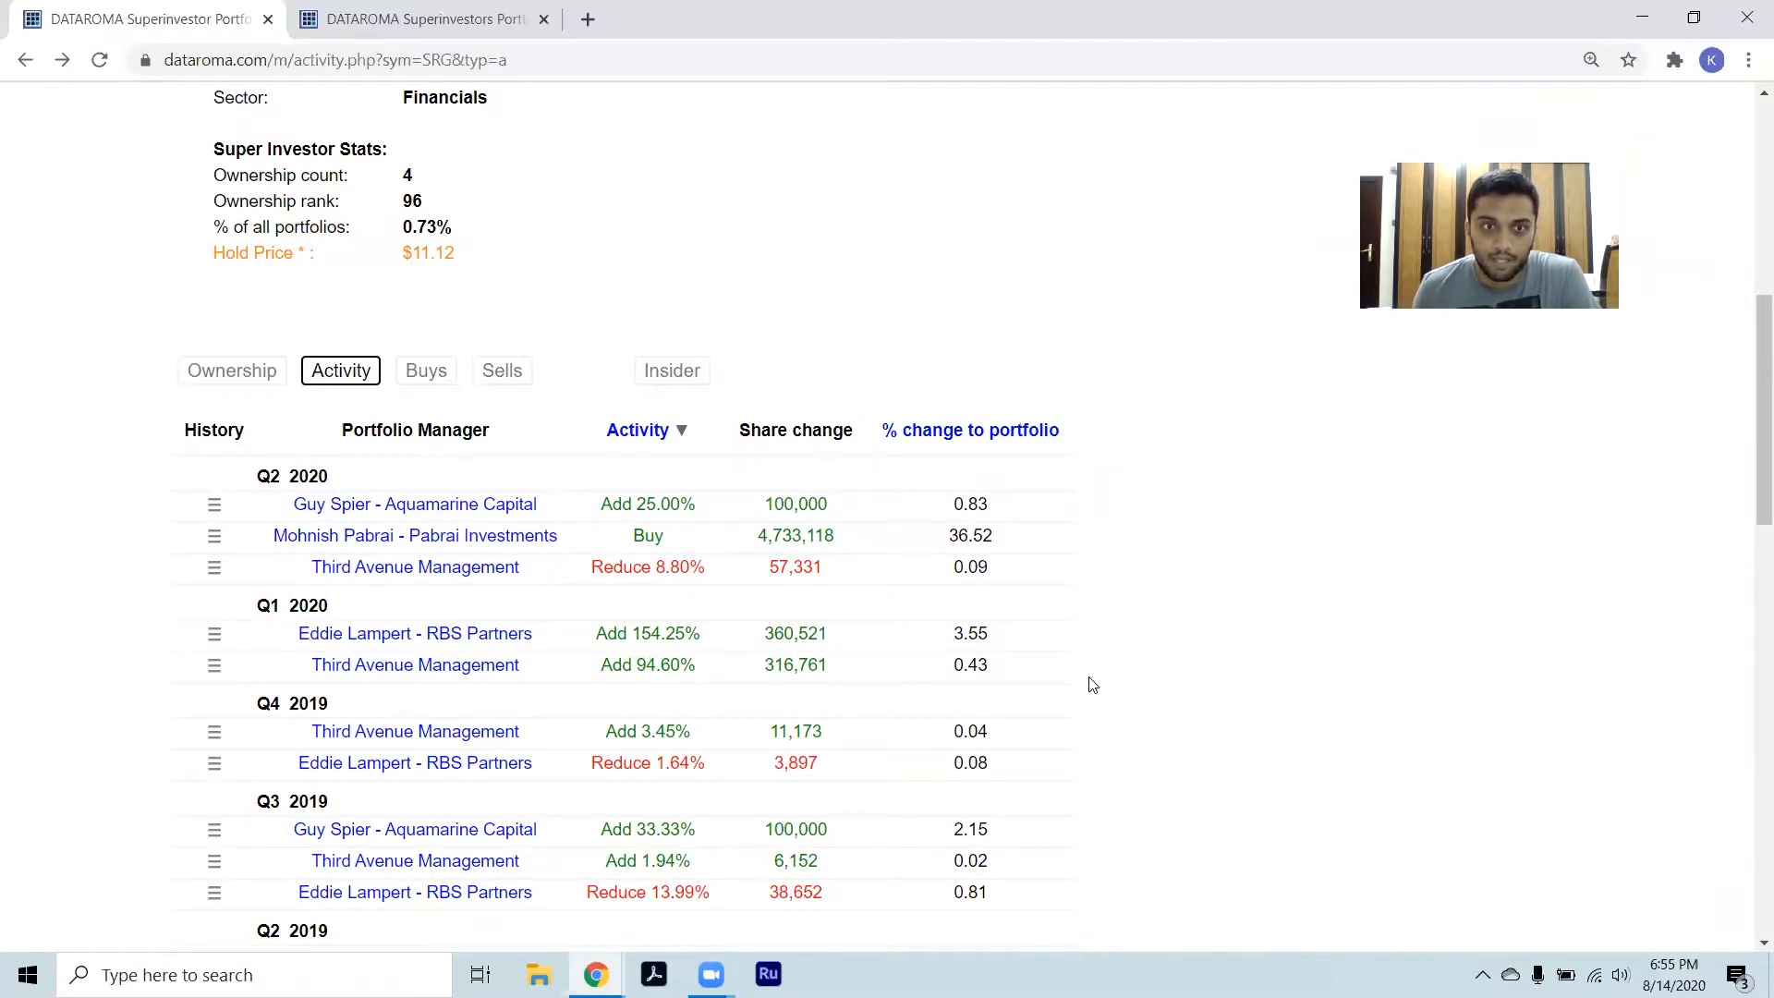
pyautogui.moveTo(1096, 692)
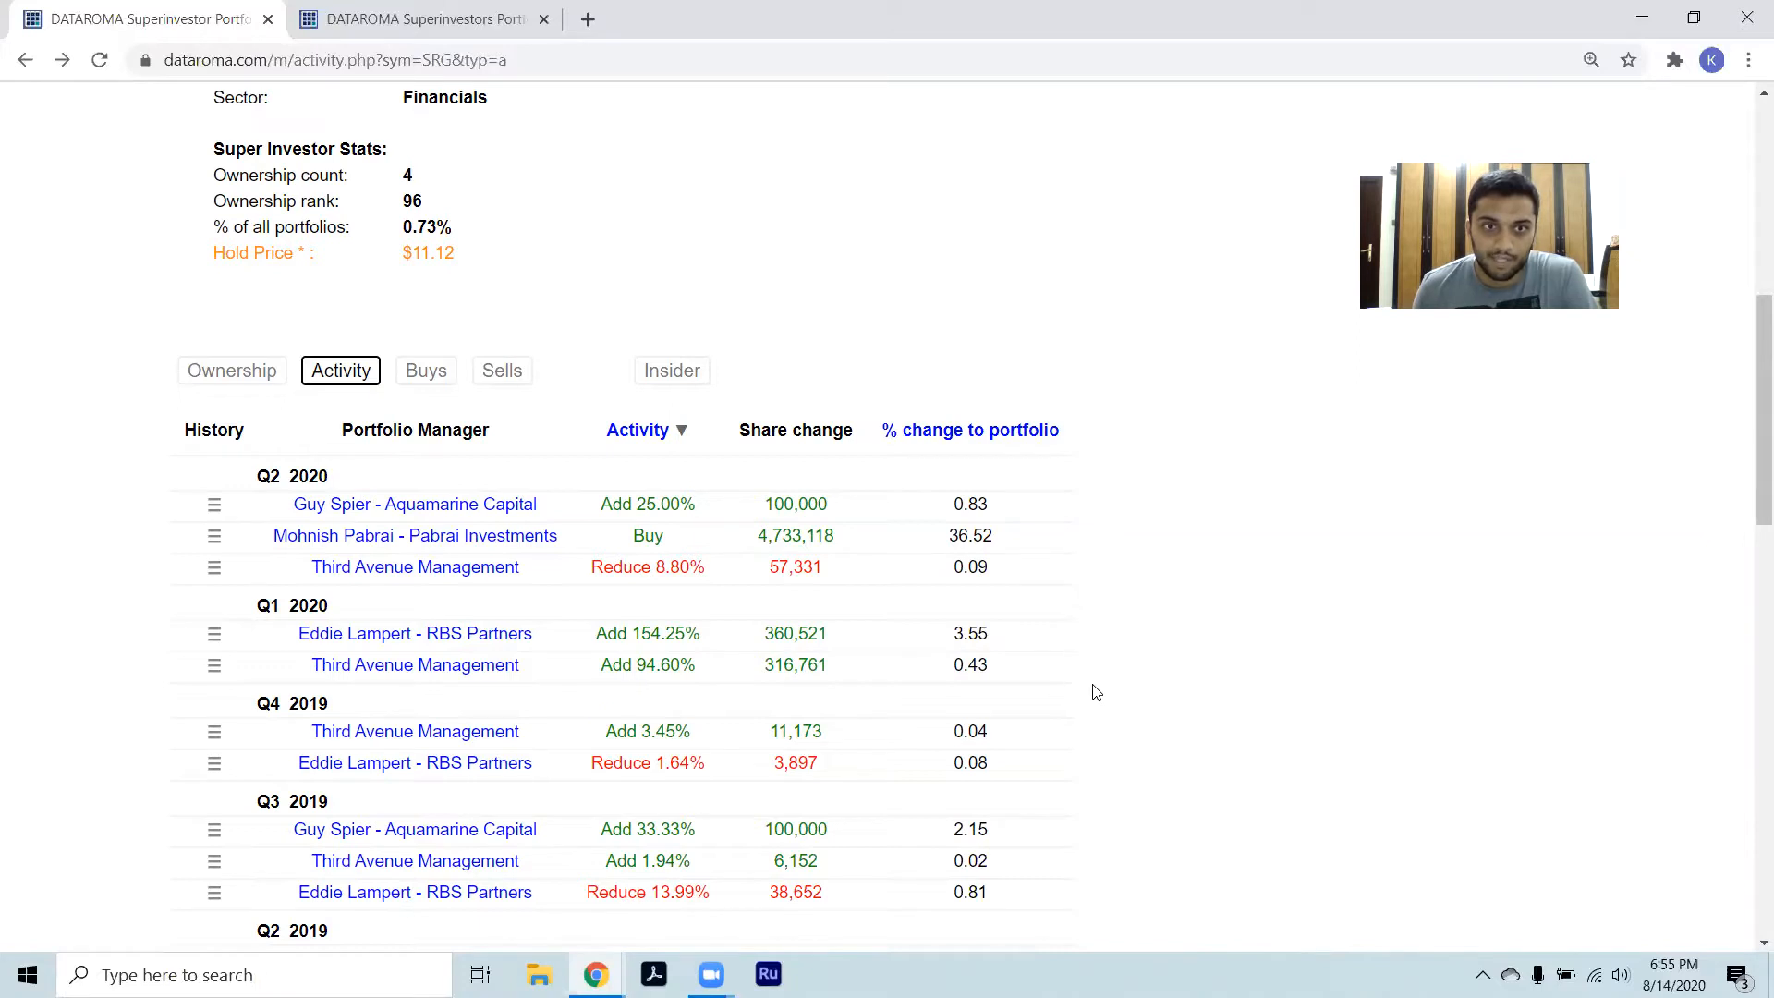
pyautogui.scroll(-3)
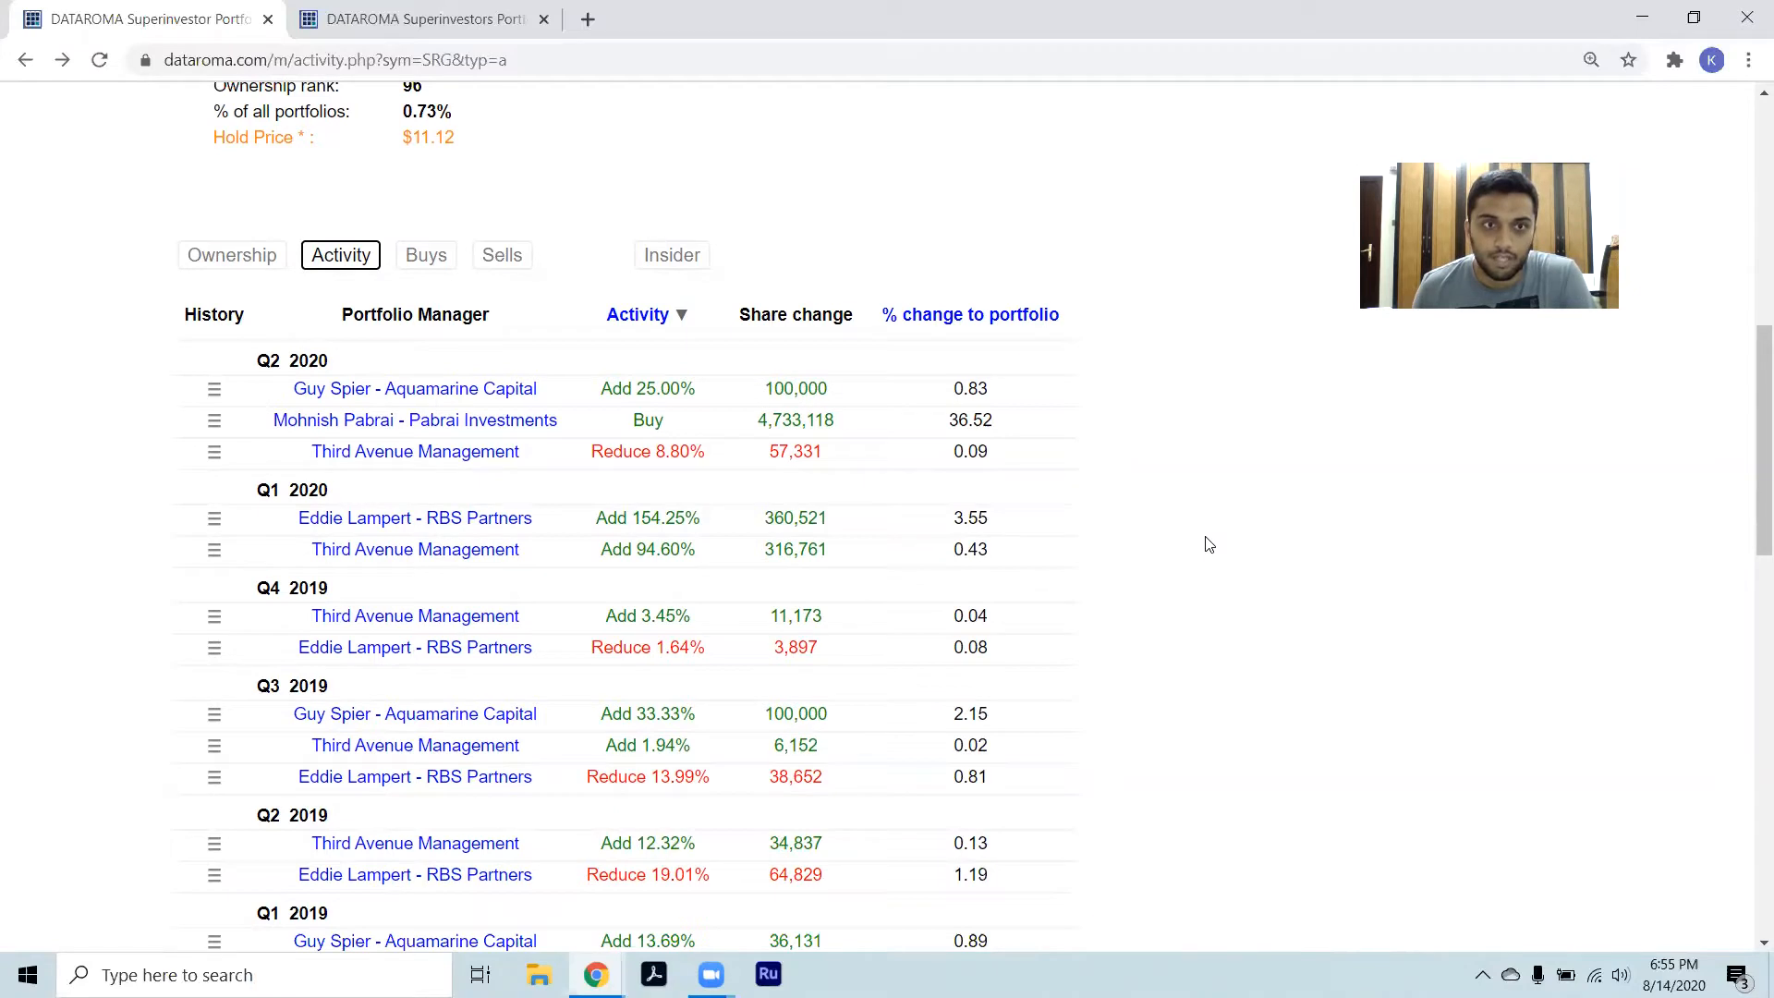
pyautogui.moveTo(840, 408)
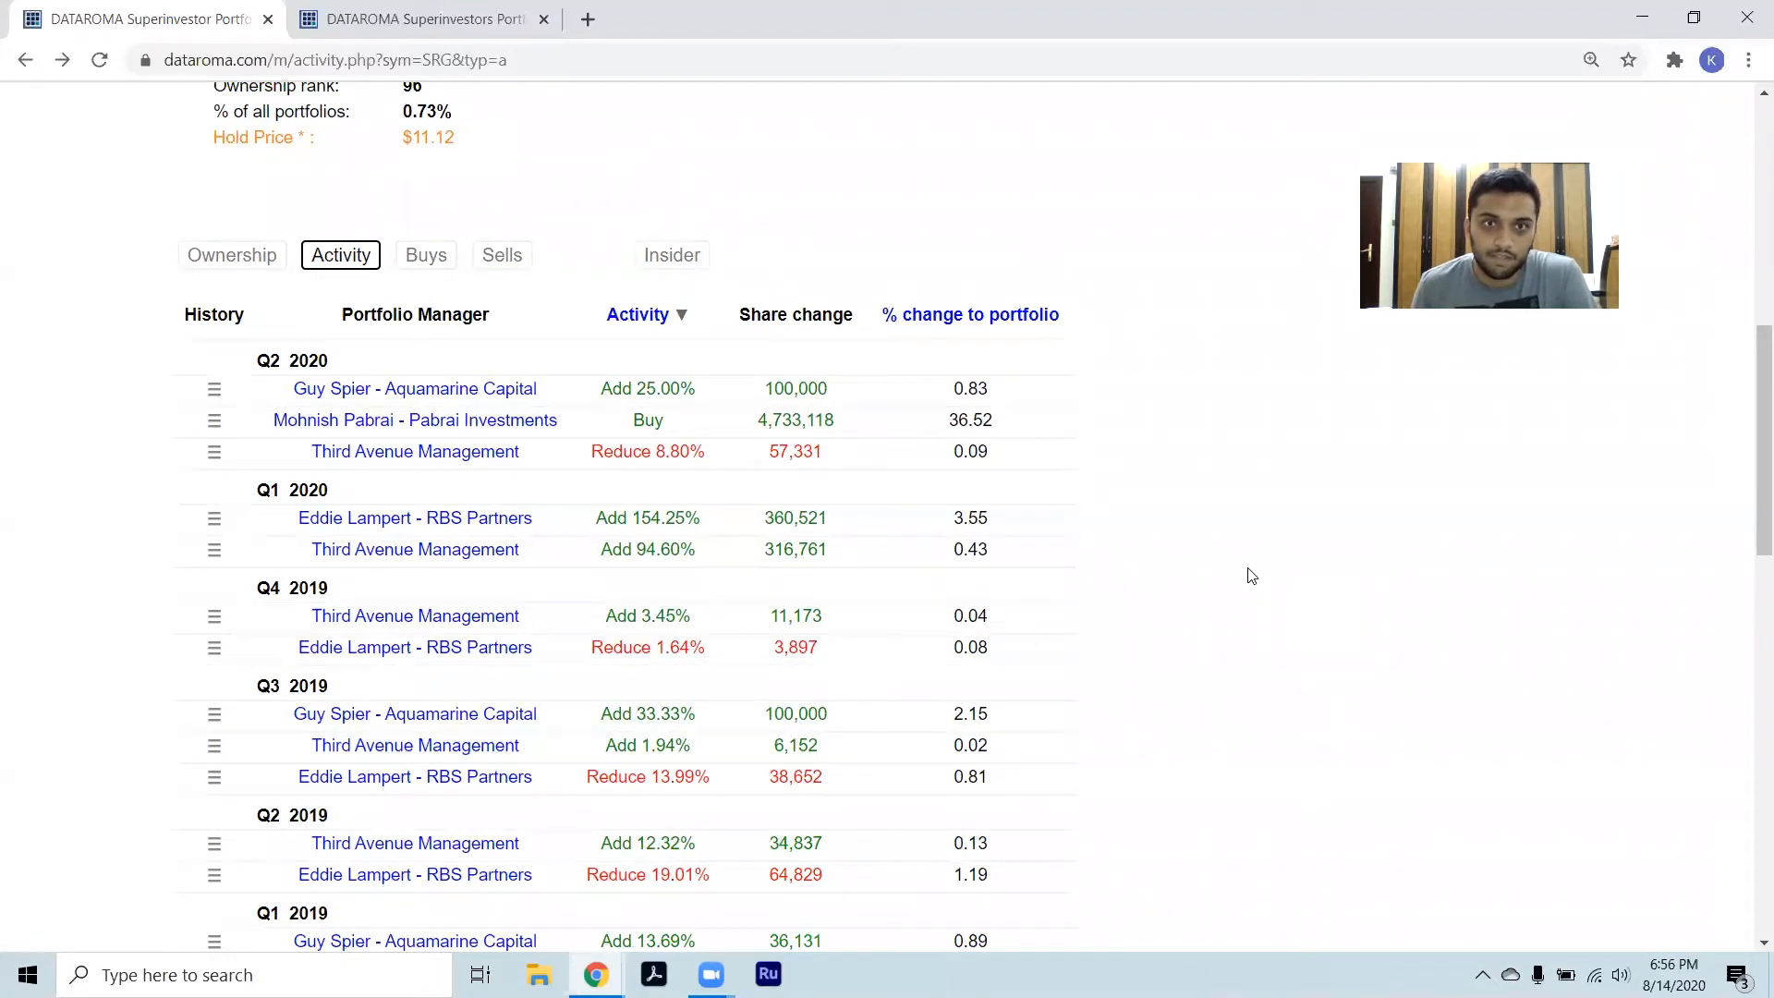
pyautogui.moveTo(1131, 515)
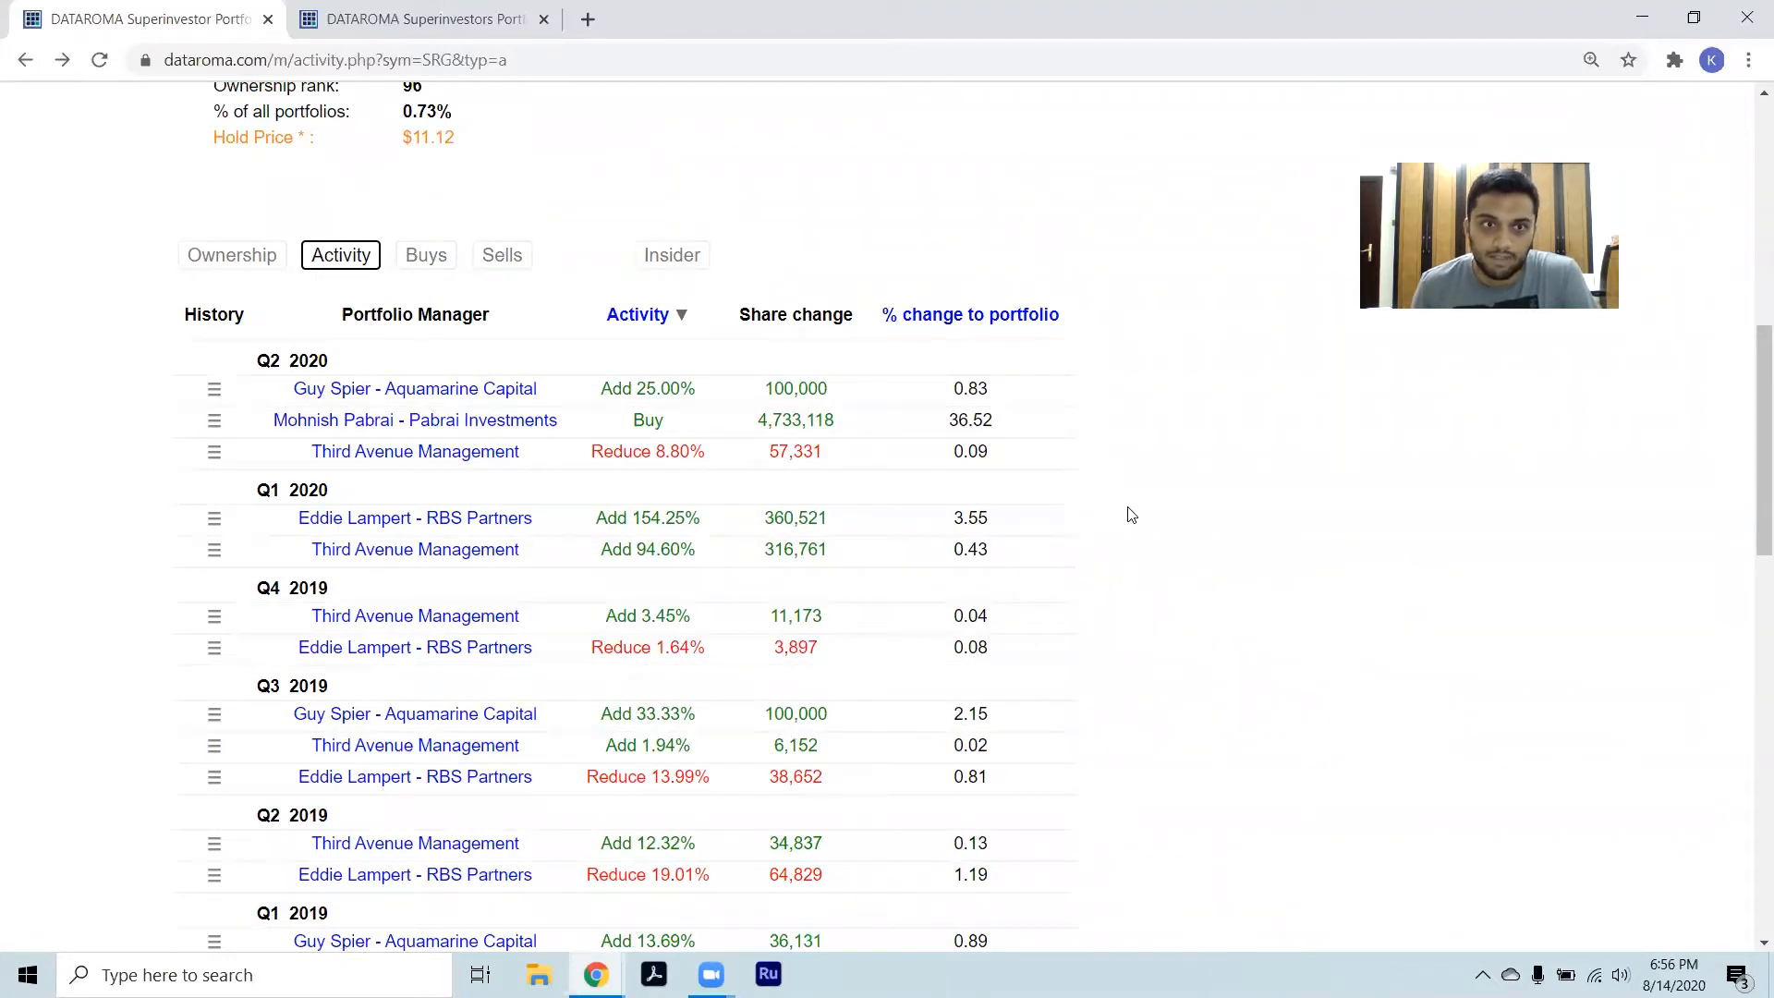
pyautogui.moveTo(1151, 516)
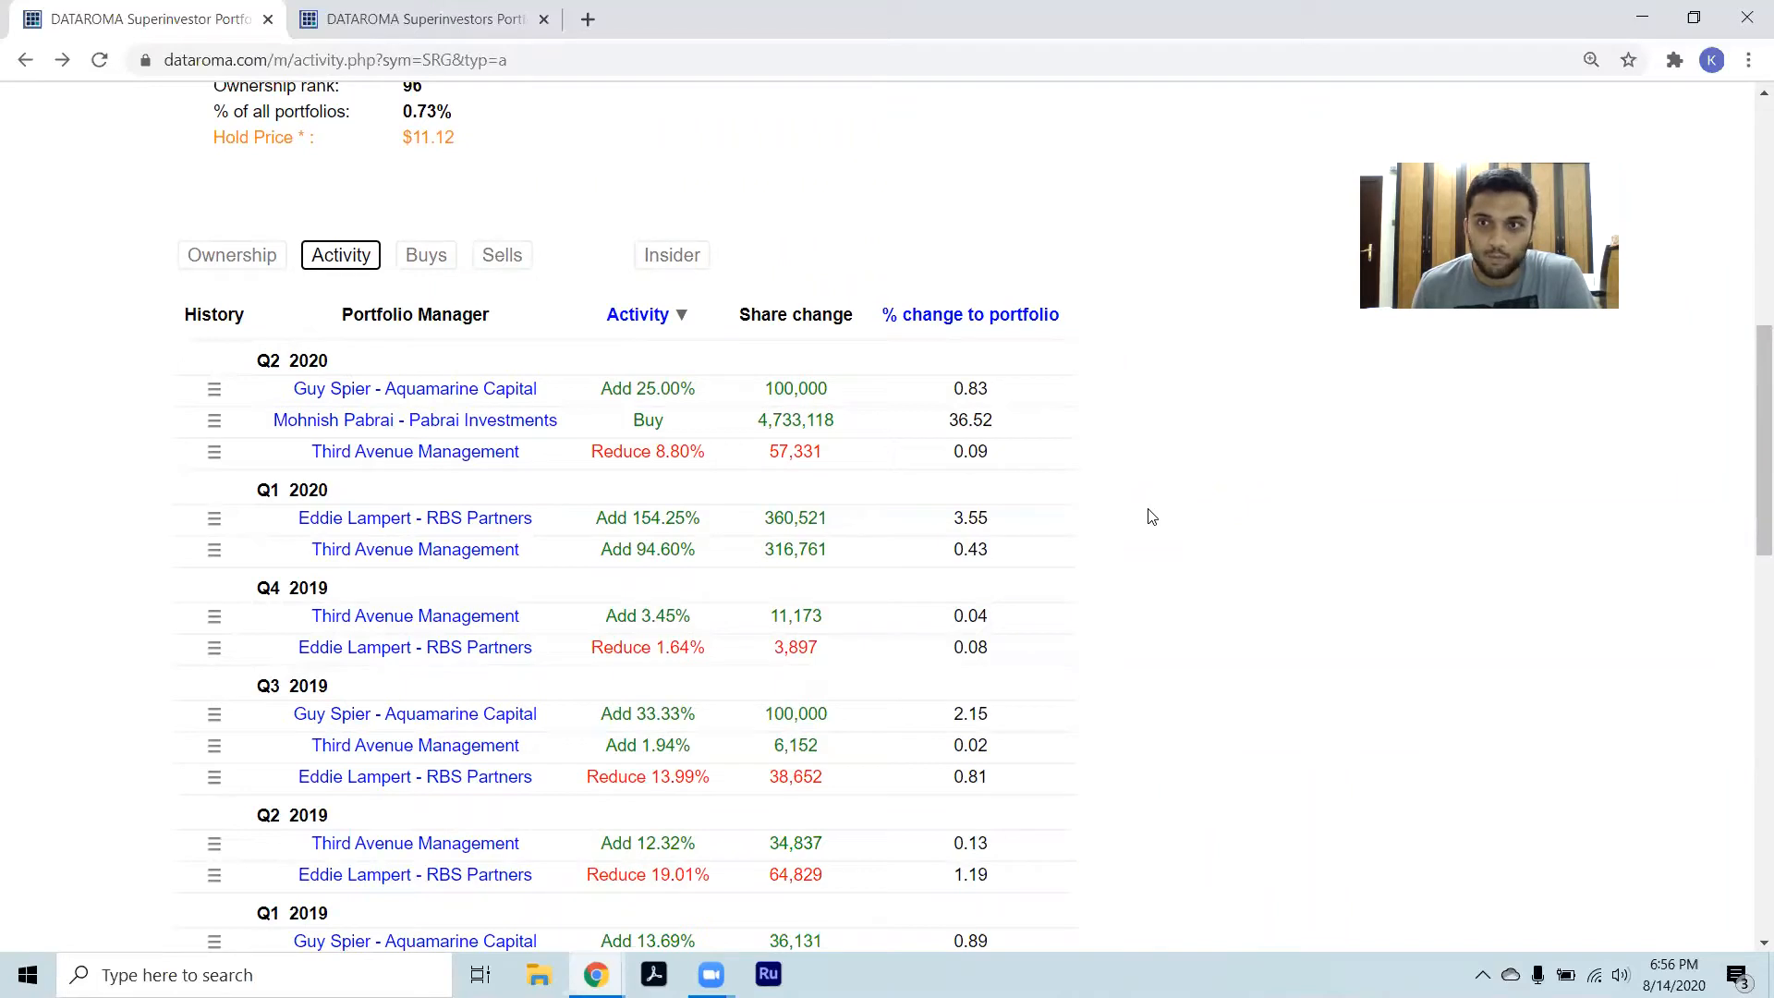
pyautogui.moveTo(1135, 533)
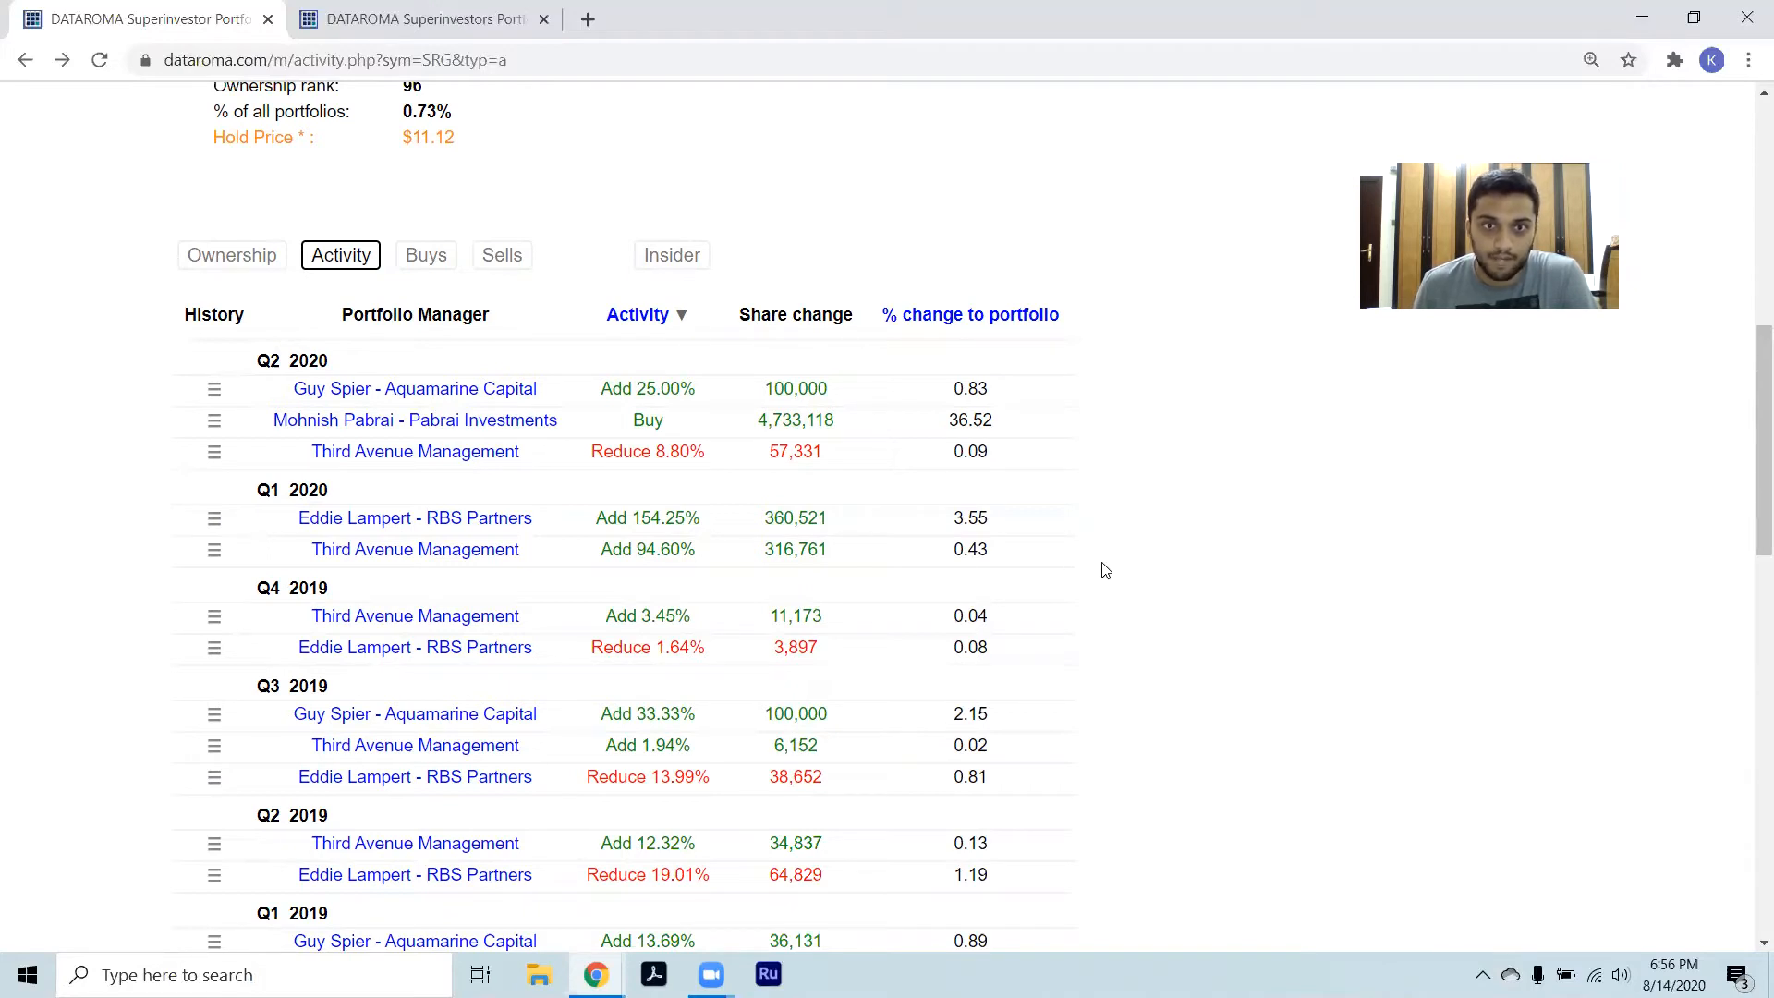
pyautogui.moveTo(1097, 589)
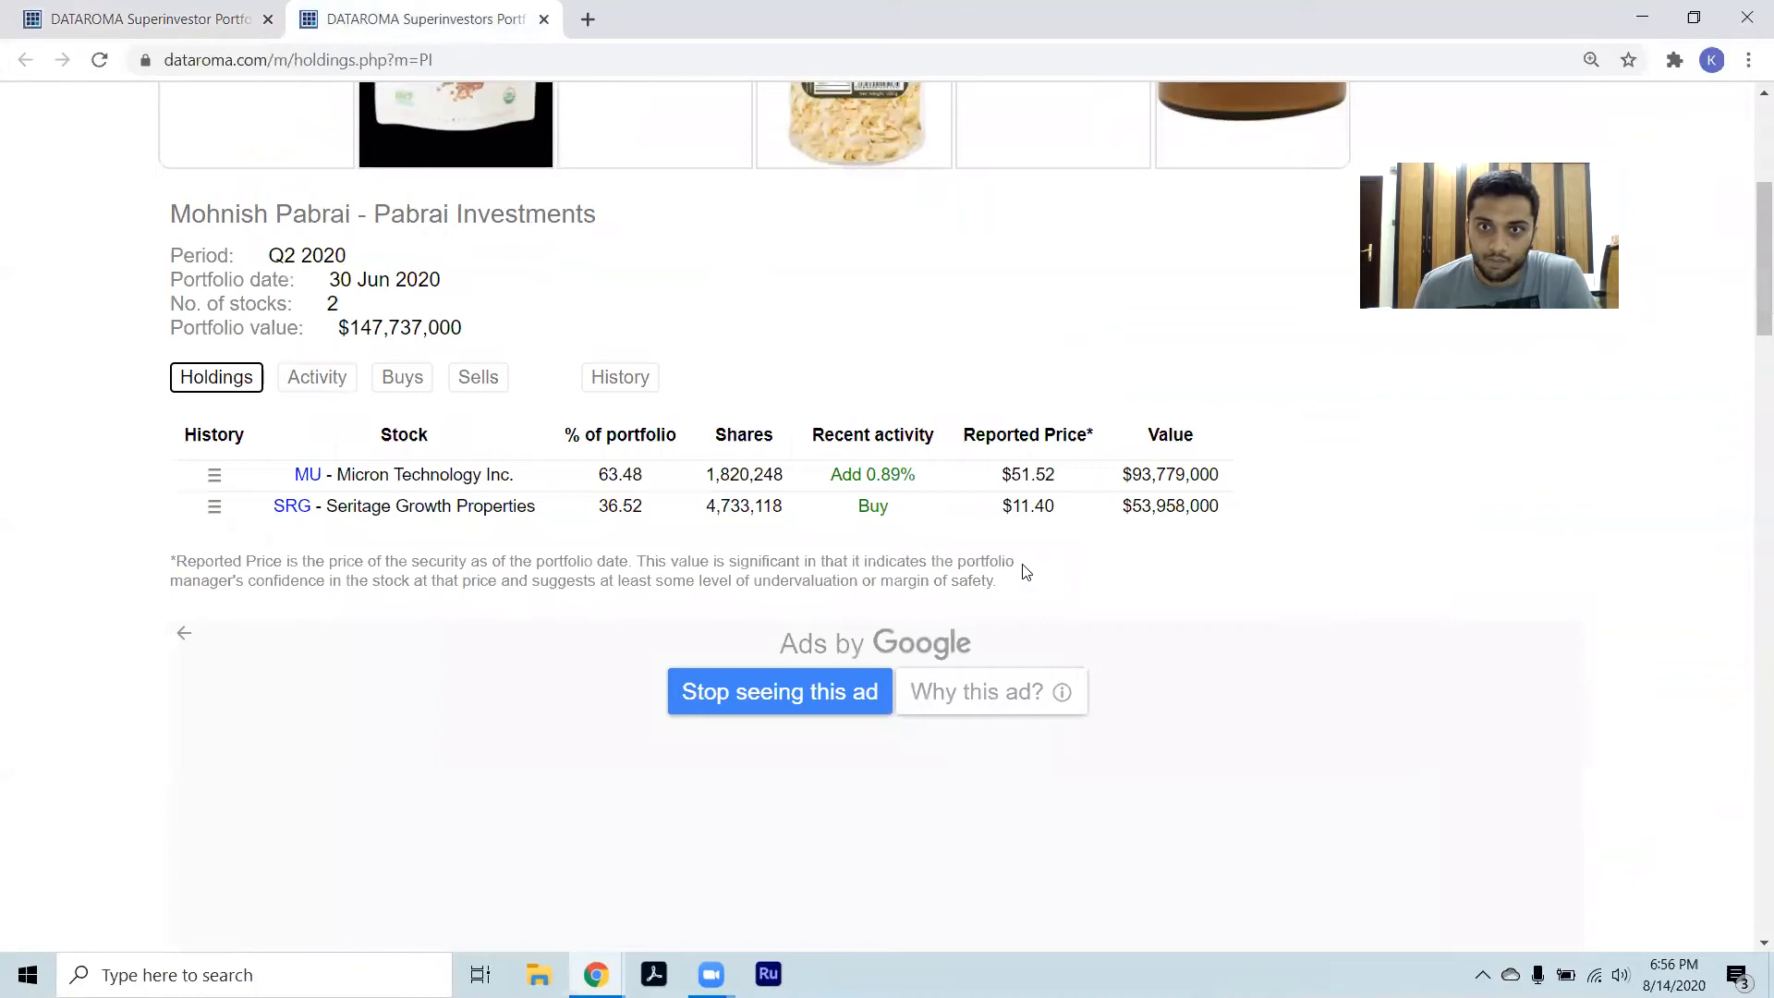
pyautogui.moveTo(1039, 539)
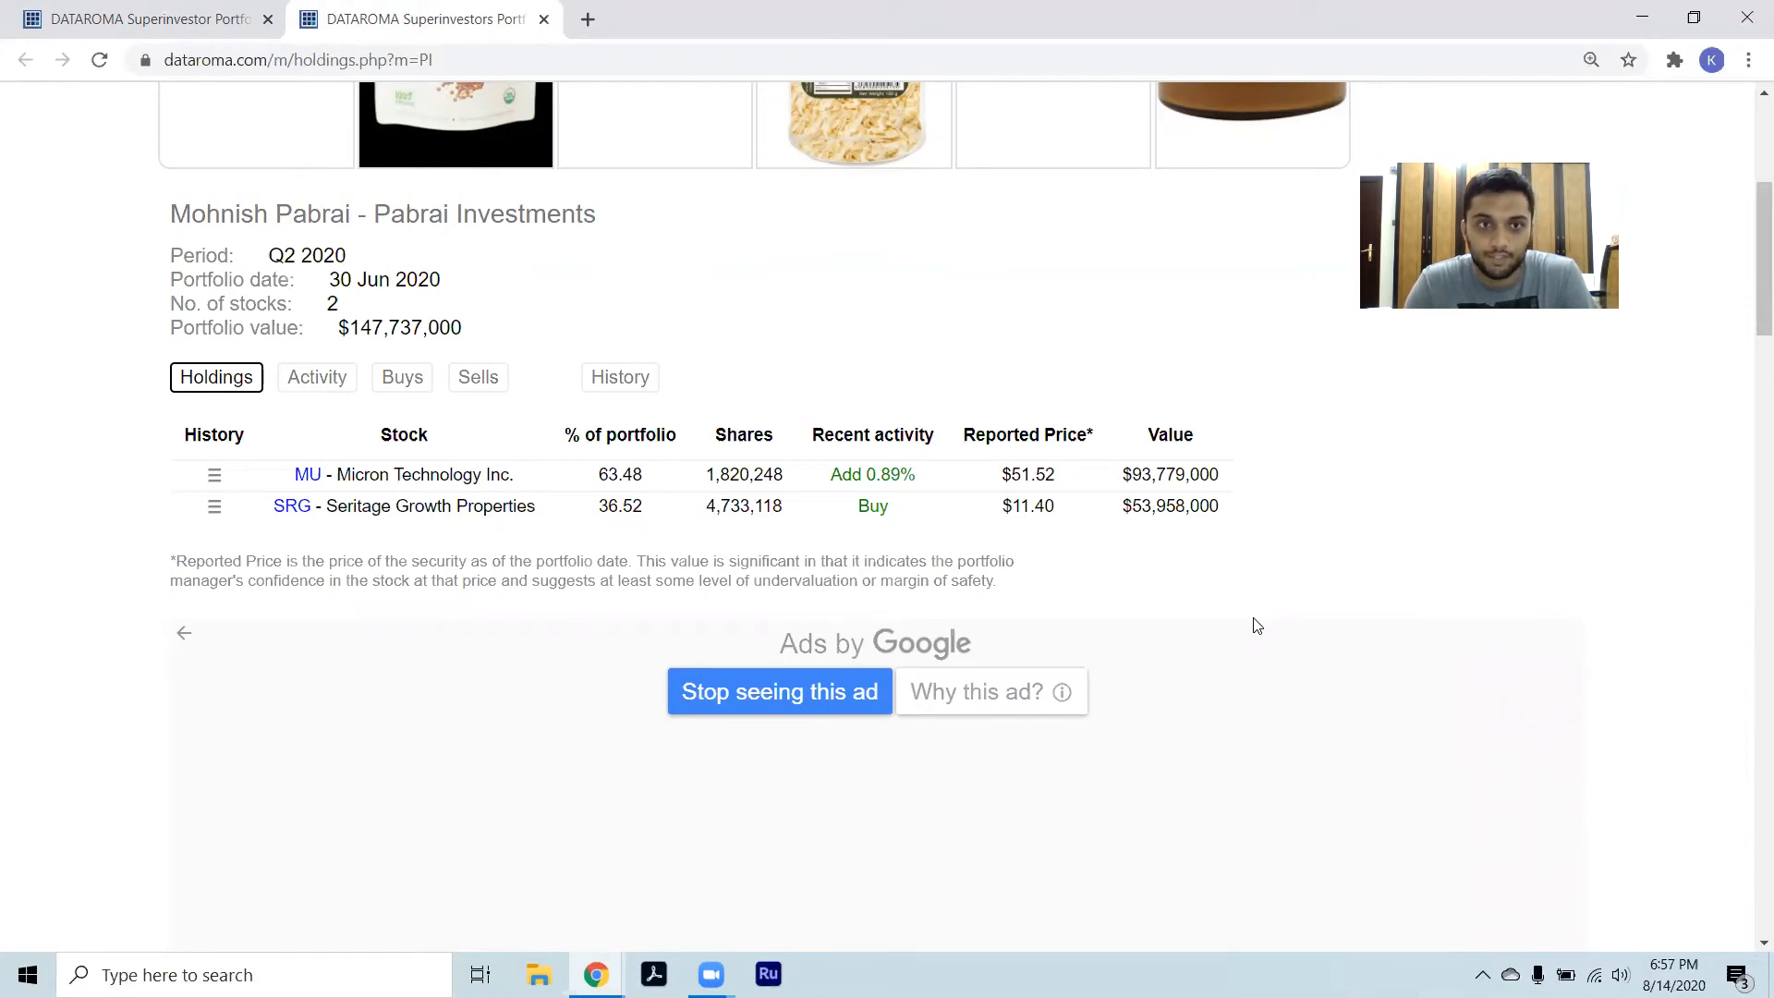
pyautogui.moveTo(950, 610)
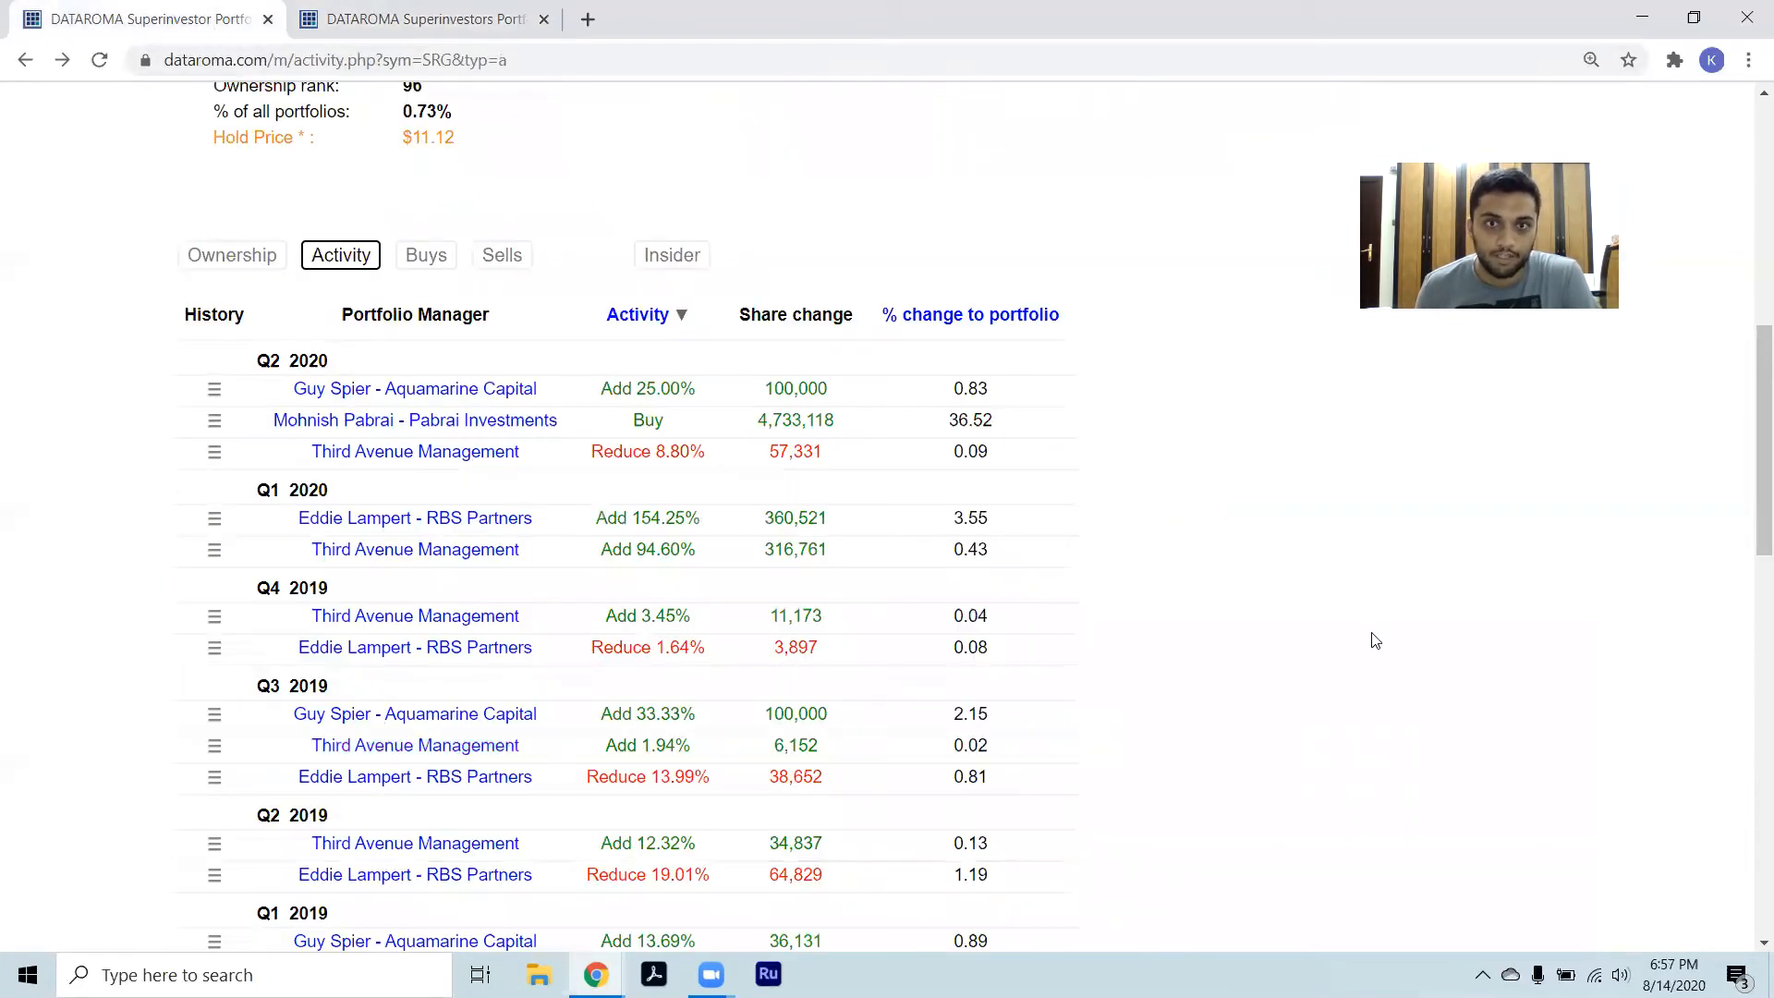
pyautogui.moveTo(1190, 553)
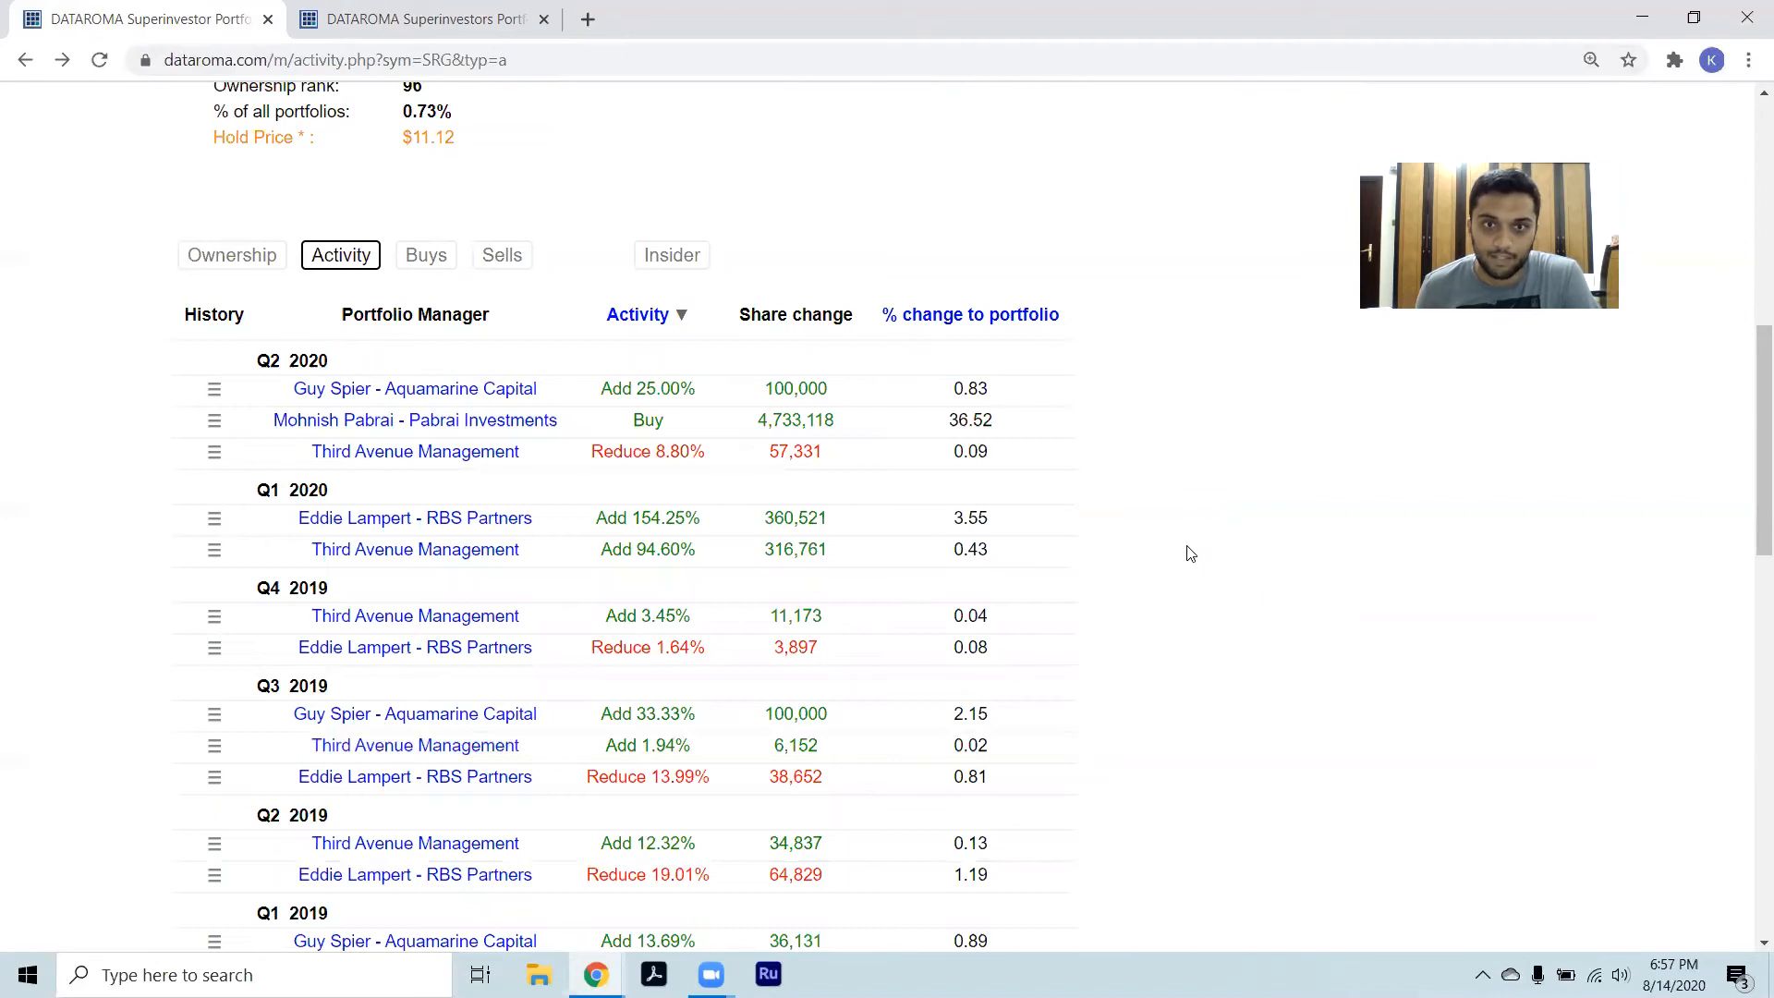